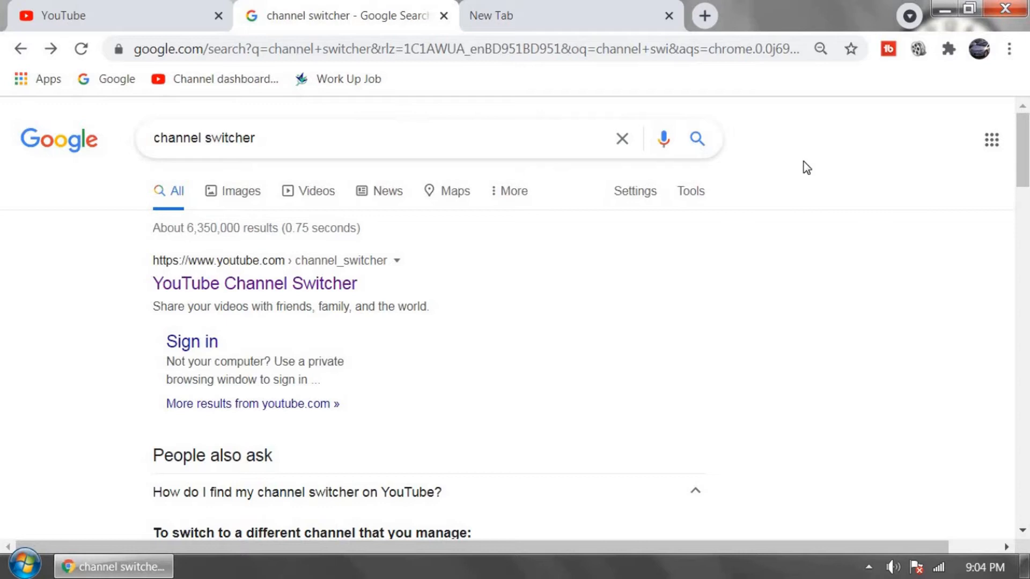
pyautogui.moveTo(93, 17)
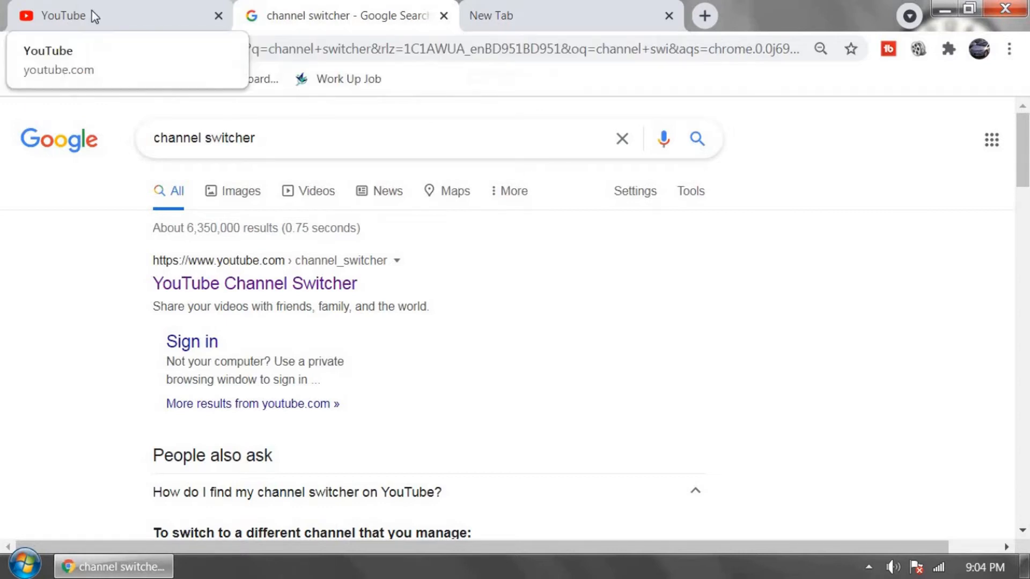
# Return from the 'channel switcher' Google results to the YouTube home page
pyautogui.click(63, 15)
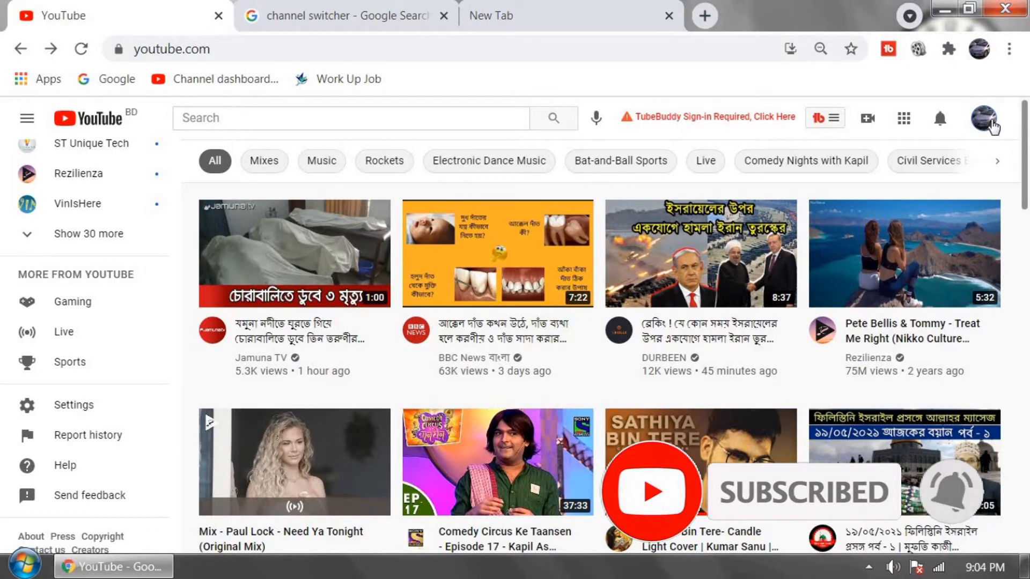
# Go to youtube.com/channel_switcher to list the account's channels
pyautogui.write('youtube.com/channel_switcher')
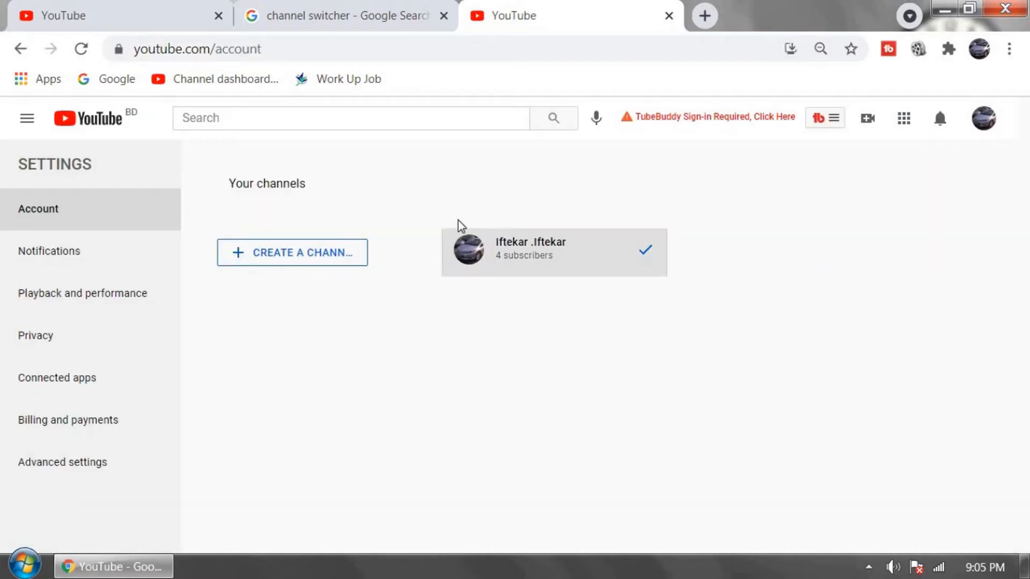
pyautogui.moveTo(558, 222)
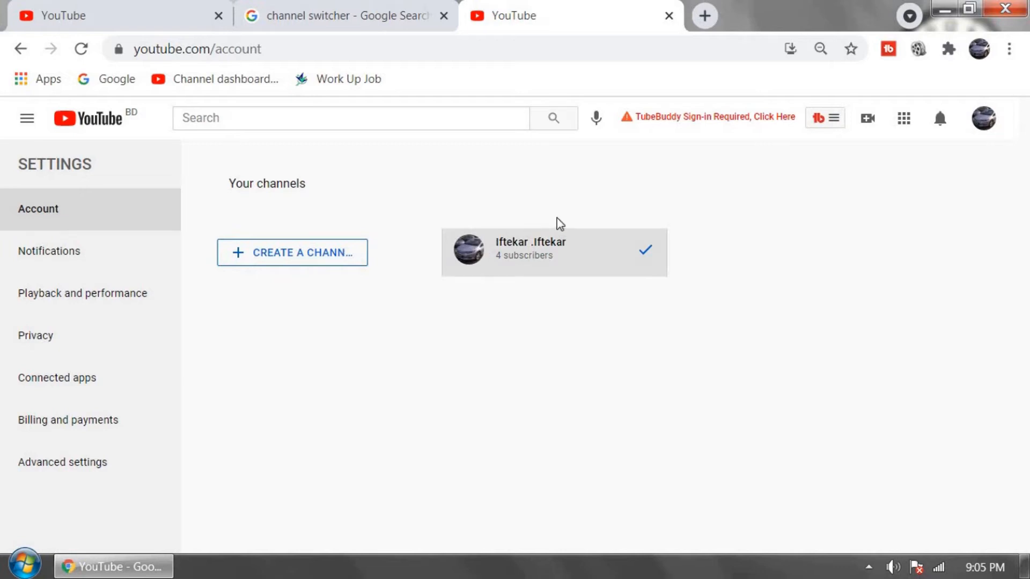
pyautogui.moveTo(509, 304)
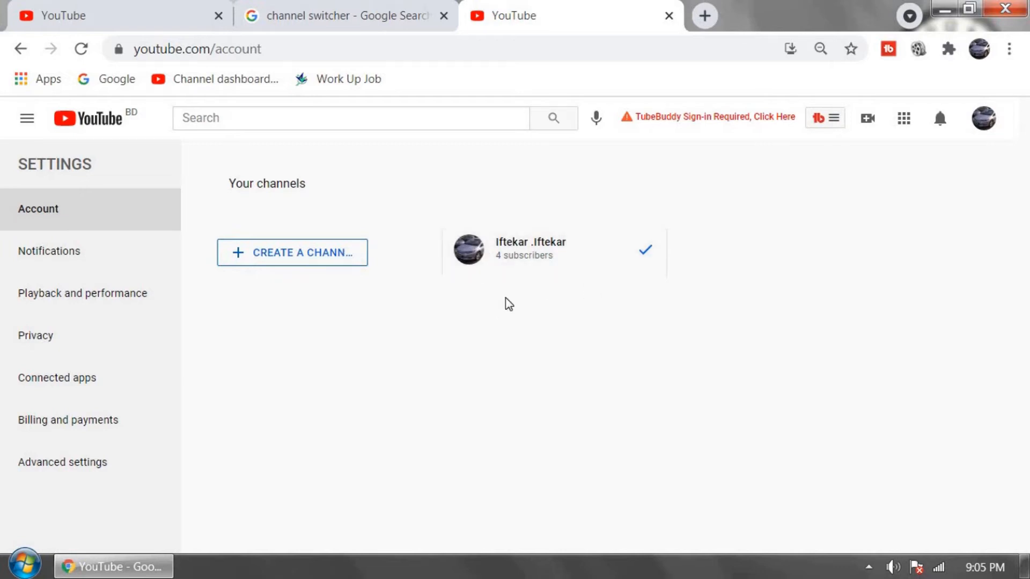
pyautogui.moveTo(580, 304)
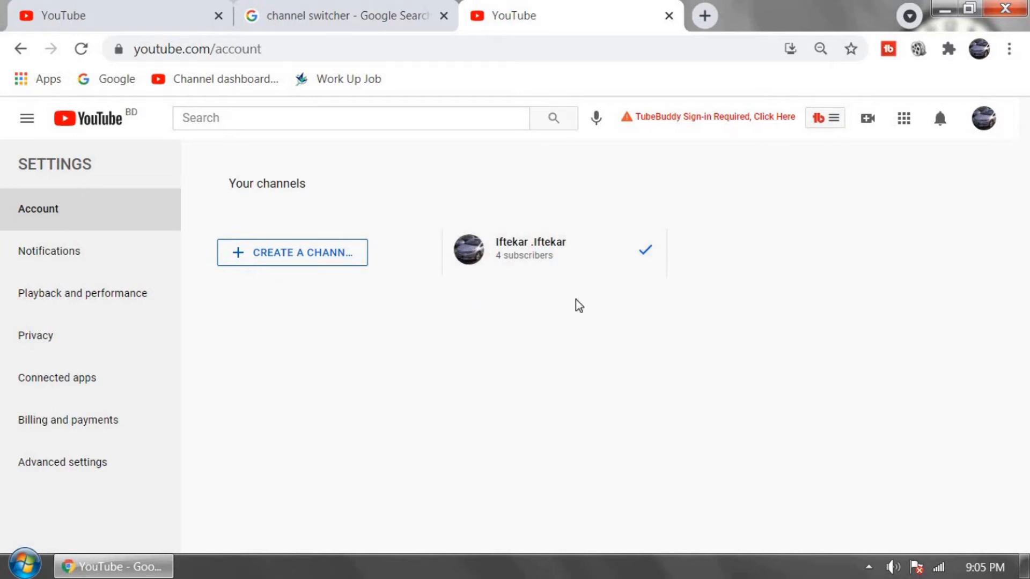
pyautogui.moveTo(292, 256)
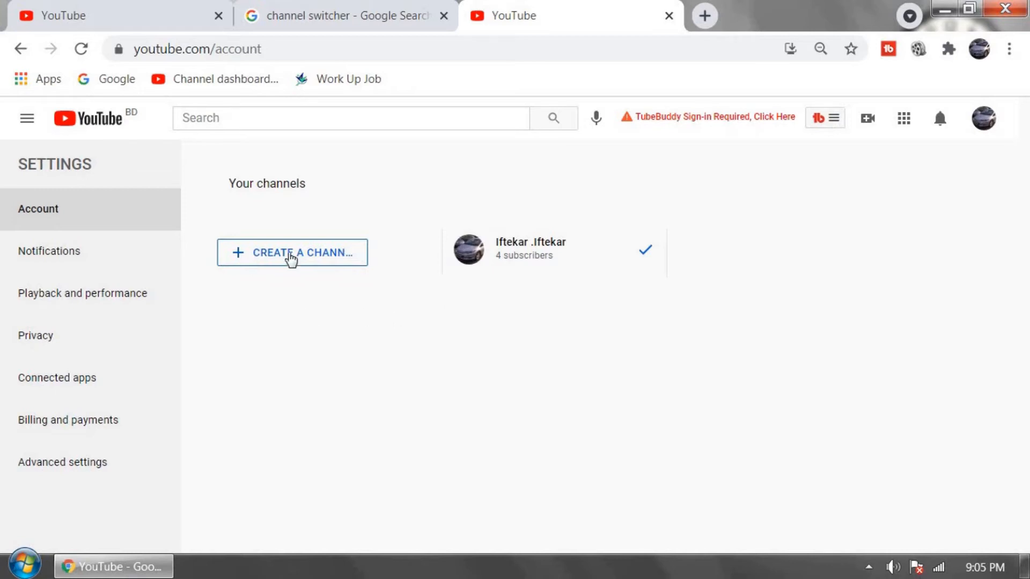
# Create a Brand Account named iftekar.iftekar with its new empty channel
pyautogui.click(291, 252)
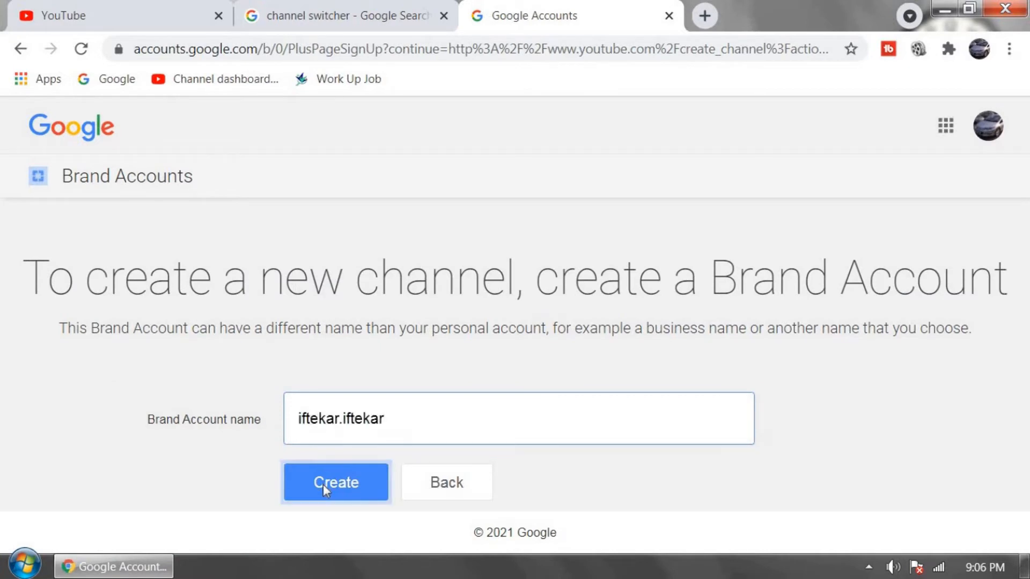
pyautogui.click(336, 482)
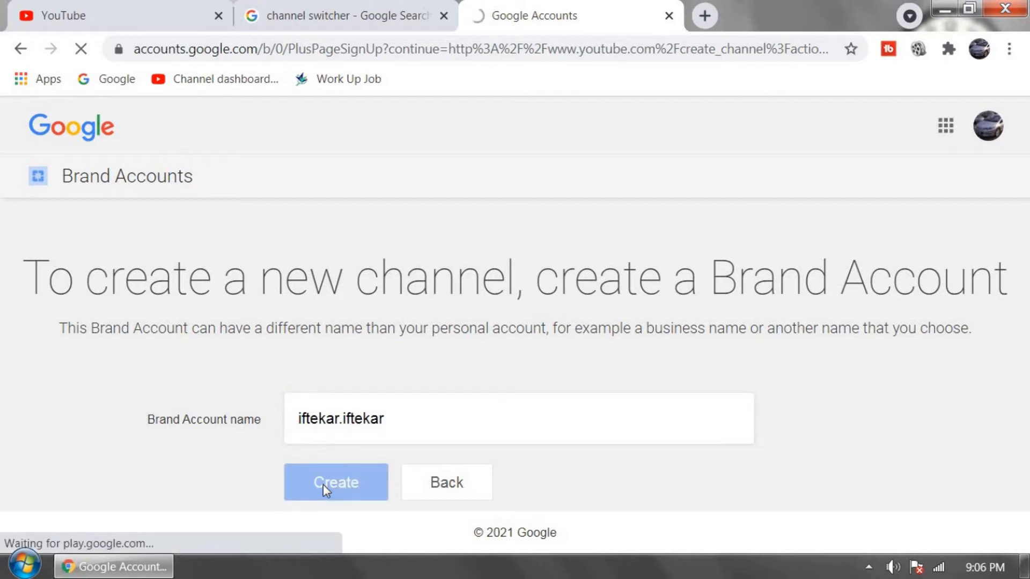
pyautogui.click(336, 482)
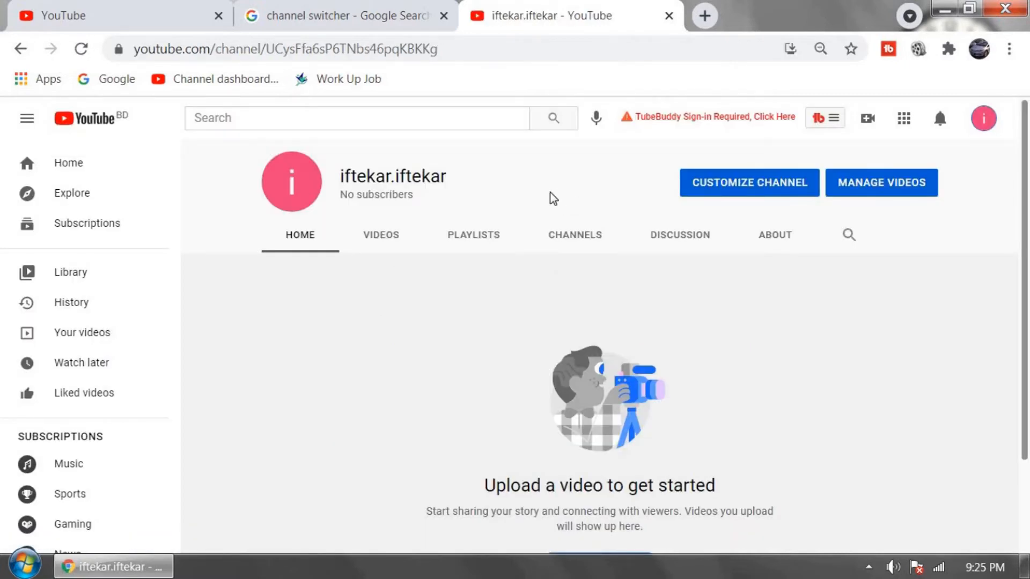
pyautogui.moveTo(417, 170)
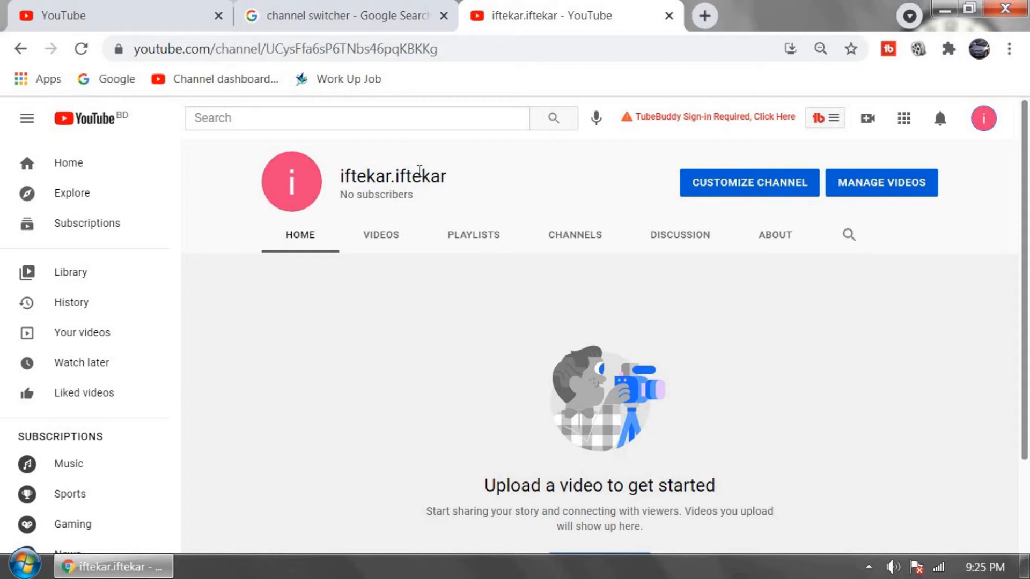
pyautogui.moveTo(984, 120)
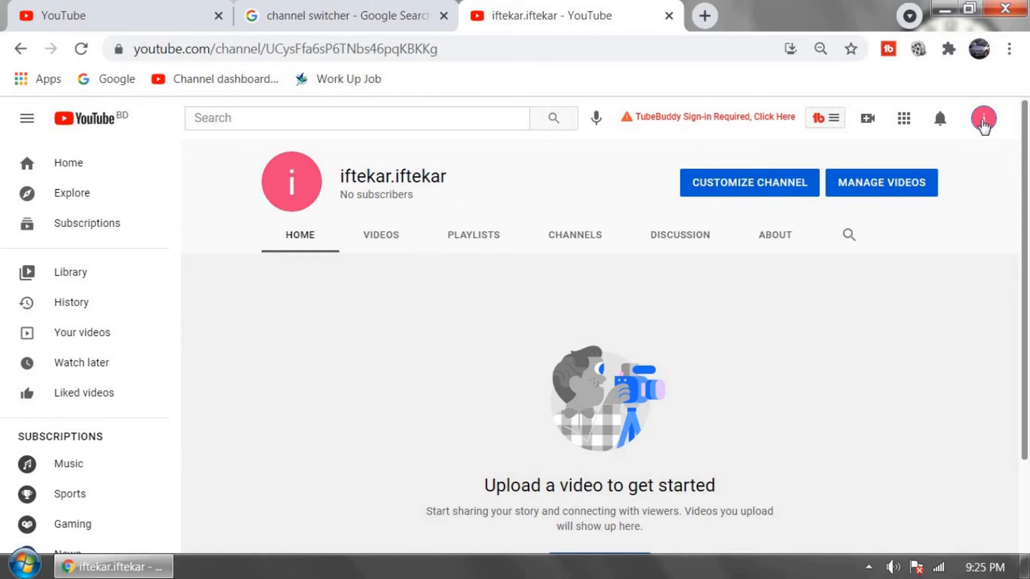
# Switch back to the personal Iftekar .Iftekar account and head to YouTube Studio
pyautogui.click(984, 119)
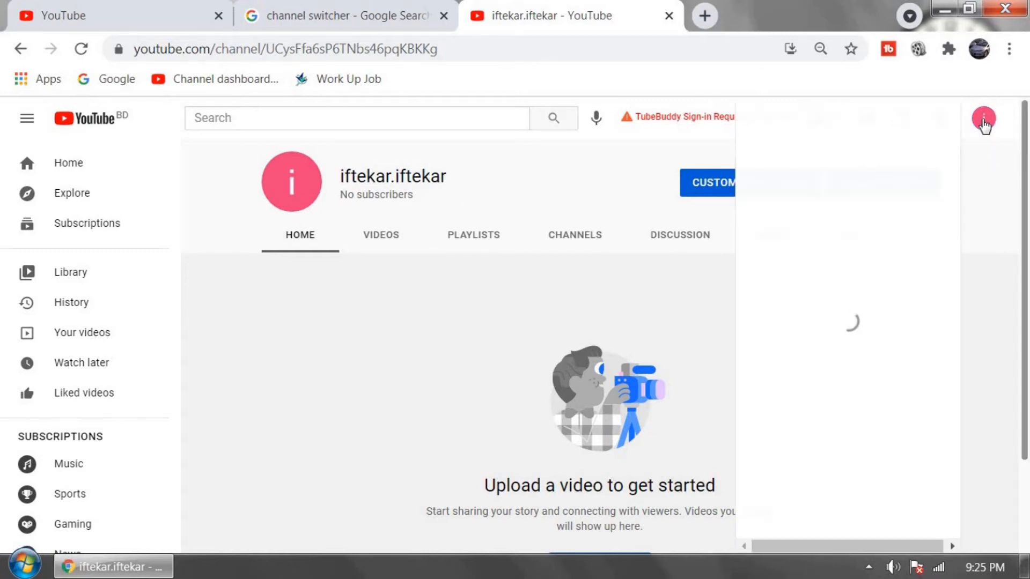
pyautogui.click(984, 118)
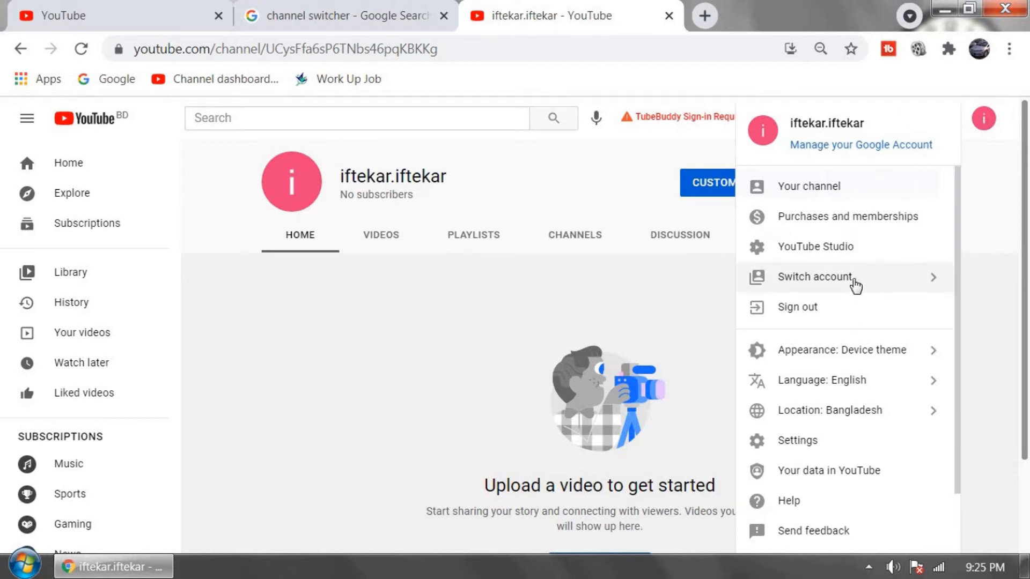
pyautogui.click(814, 277)
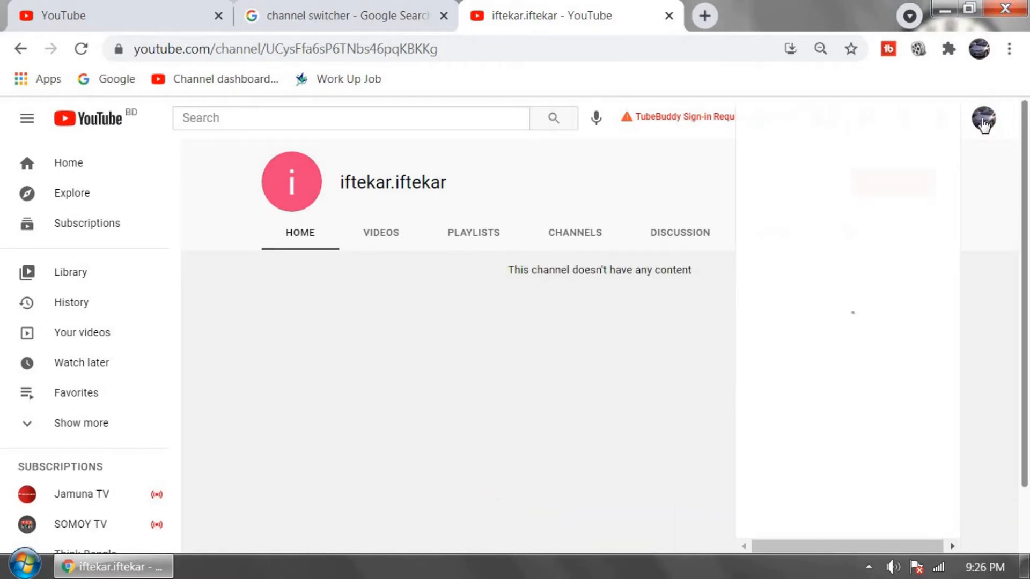
pyautogui.click(983, 118)
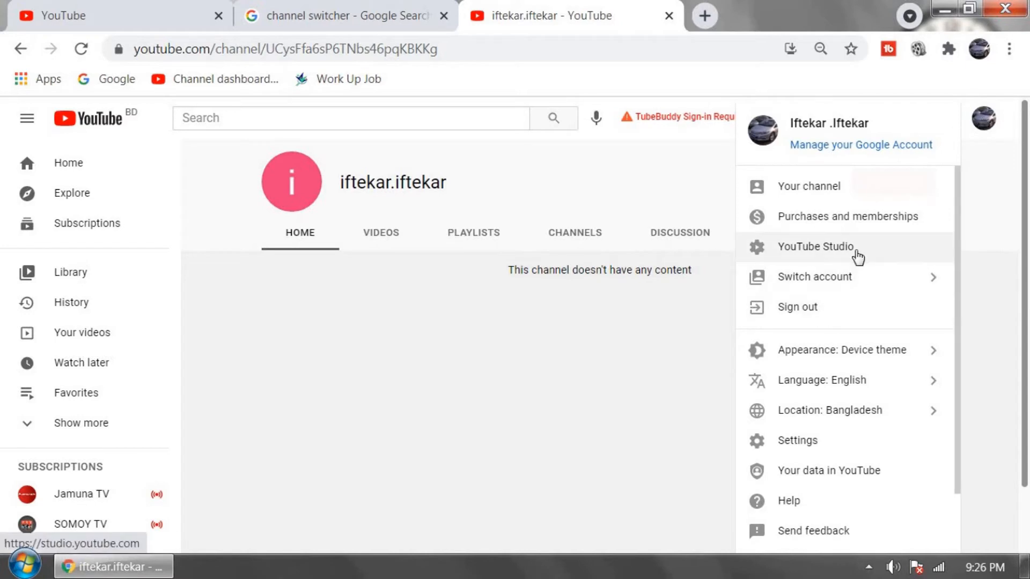
pyautogui.click(814, 246)
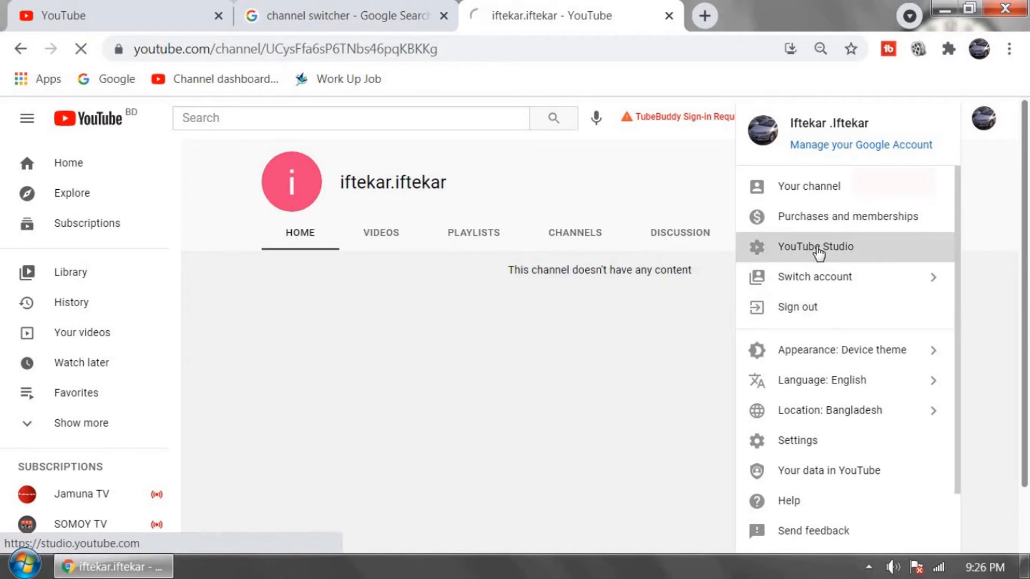
# Reach the channel's advanced settings inside YouTube Studio
pyautogui.click(815, 247)
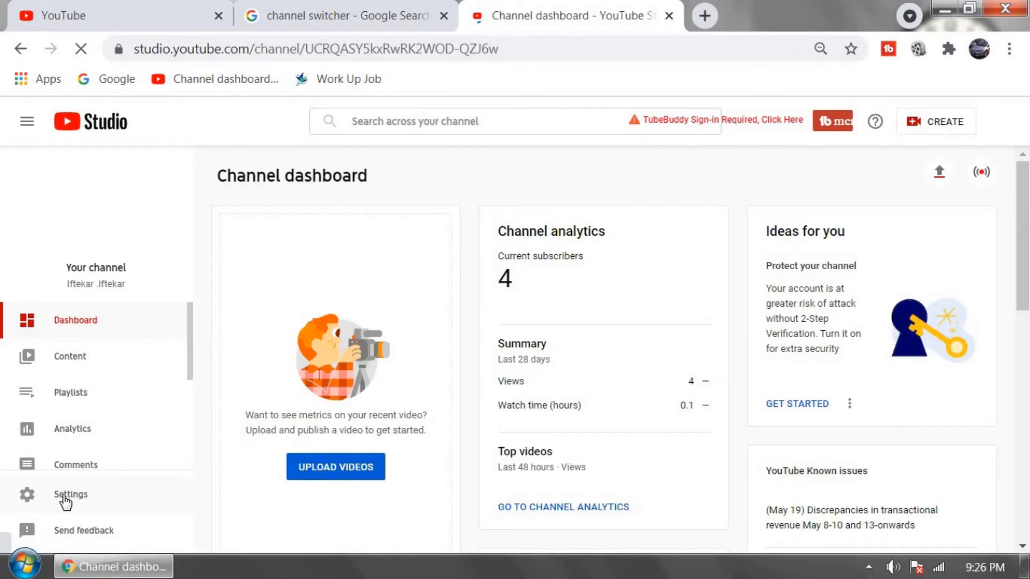
pyautogui.click(71, 495)
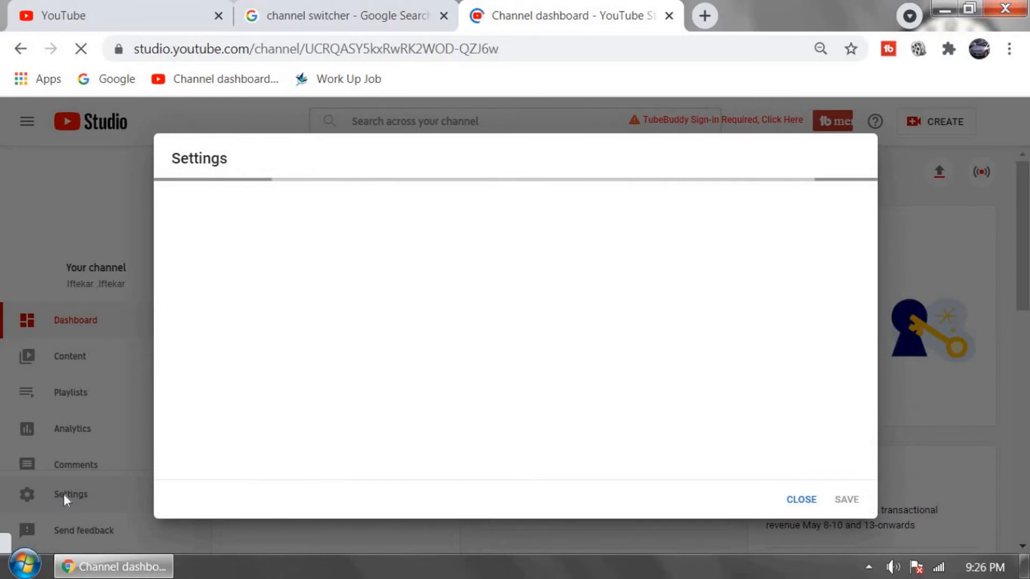
pyautogui.click(71, 494)
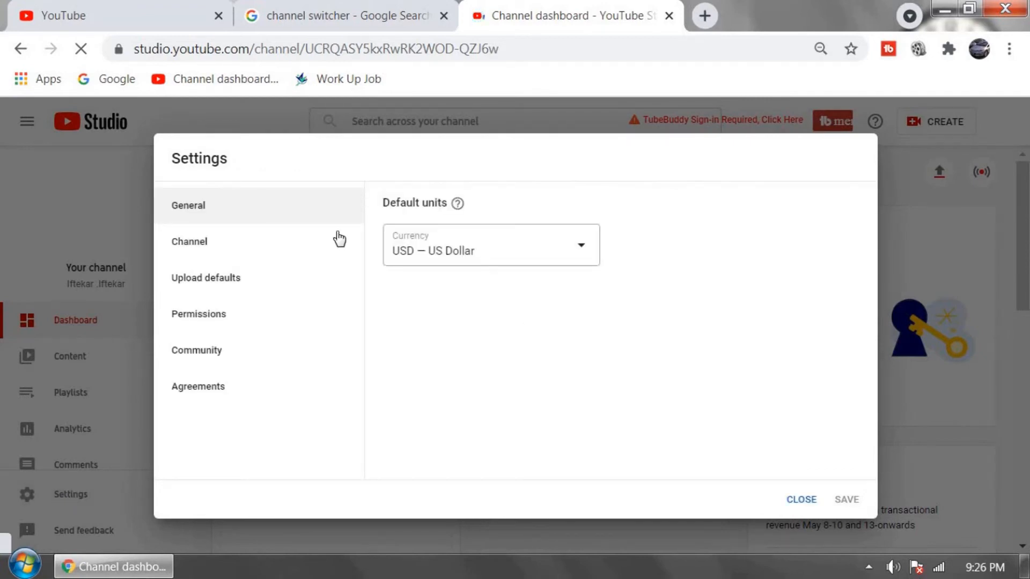
pyautogui.click(189, 241)
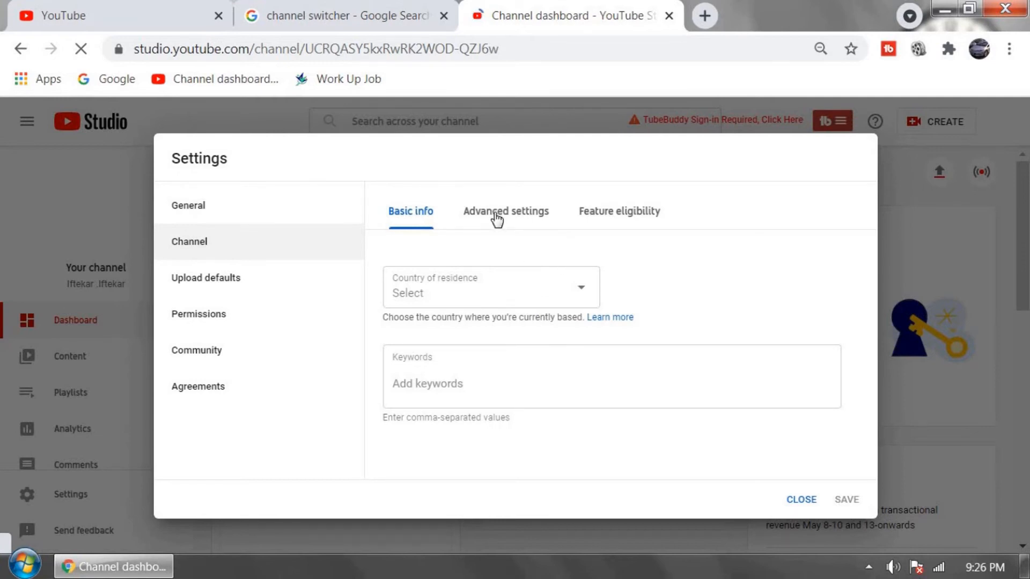
pyautogui.click(505, 212)
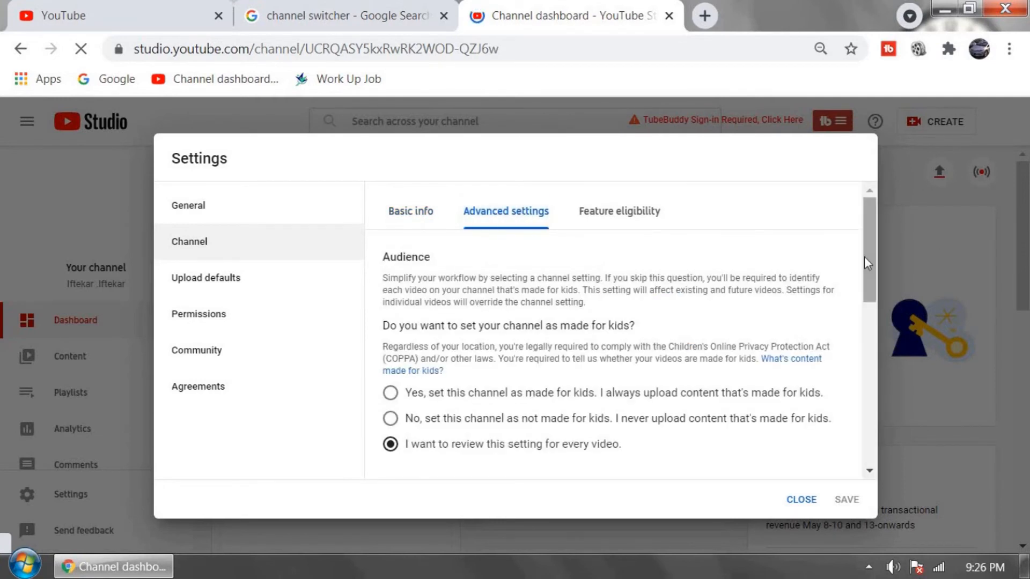
# Go to the YouTube account management page's advanced settings with the brand-account move options
pyautogui.scroll(-3)
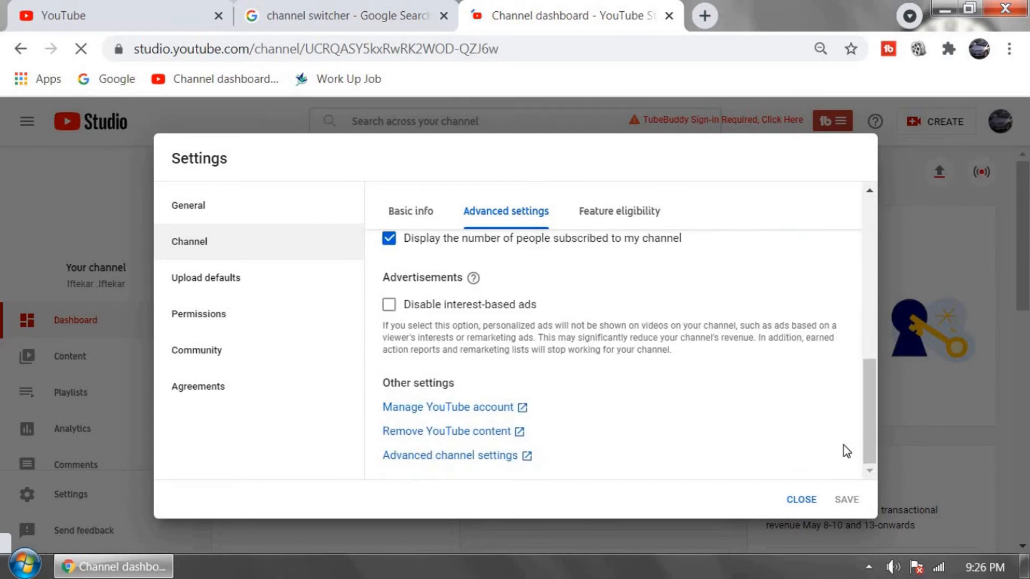
pyautogui.moveTo(484, 408)
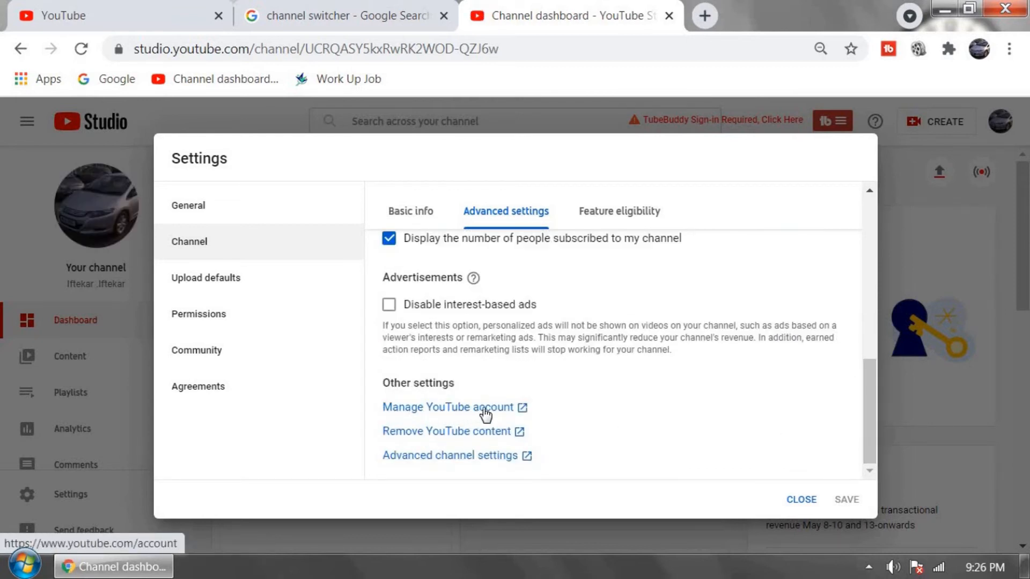
pyautogui.click(443, 406)
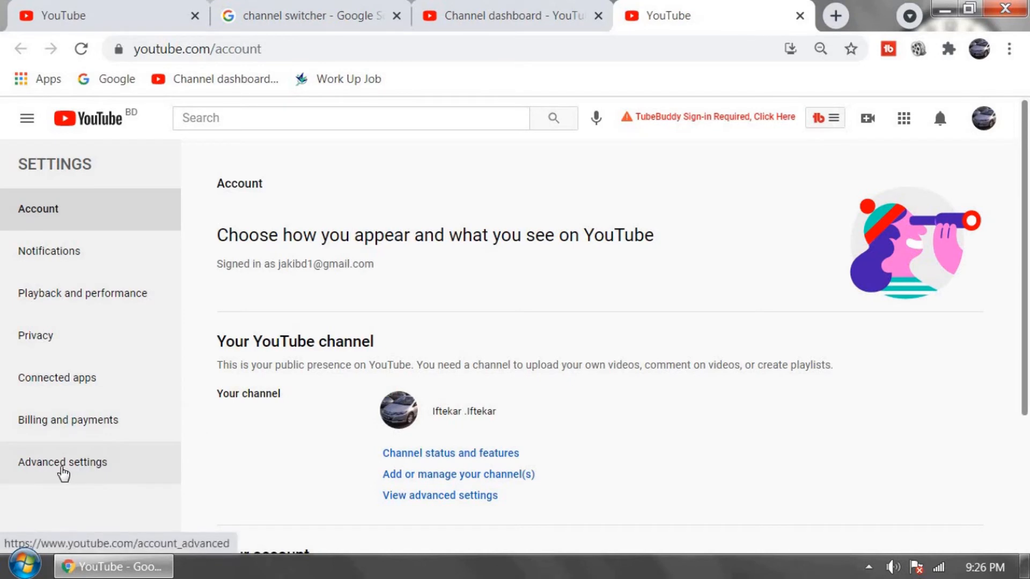
pyautogui.moveTo(59, 468)
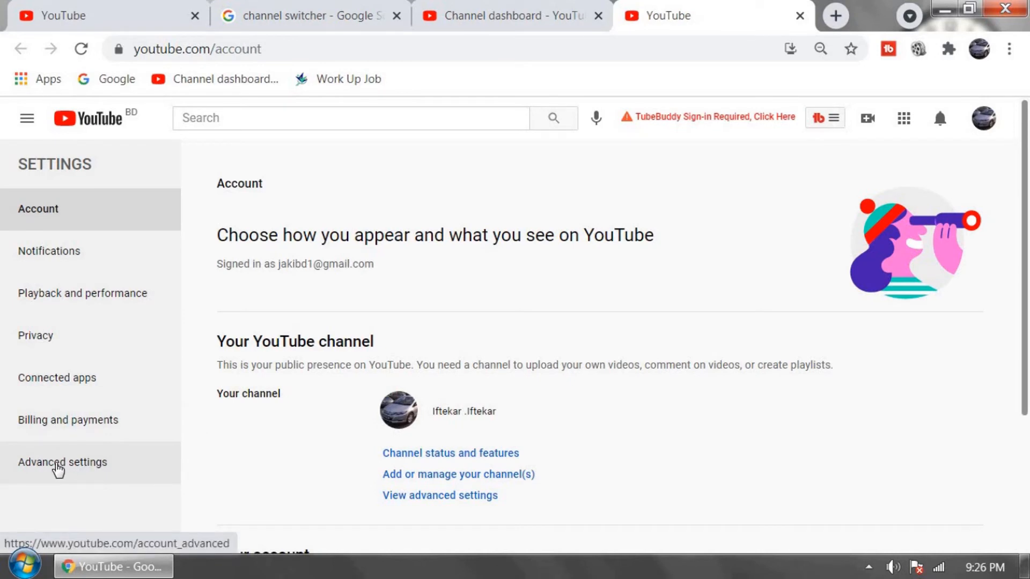
pyautogui.click(63, 461)
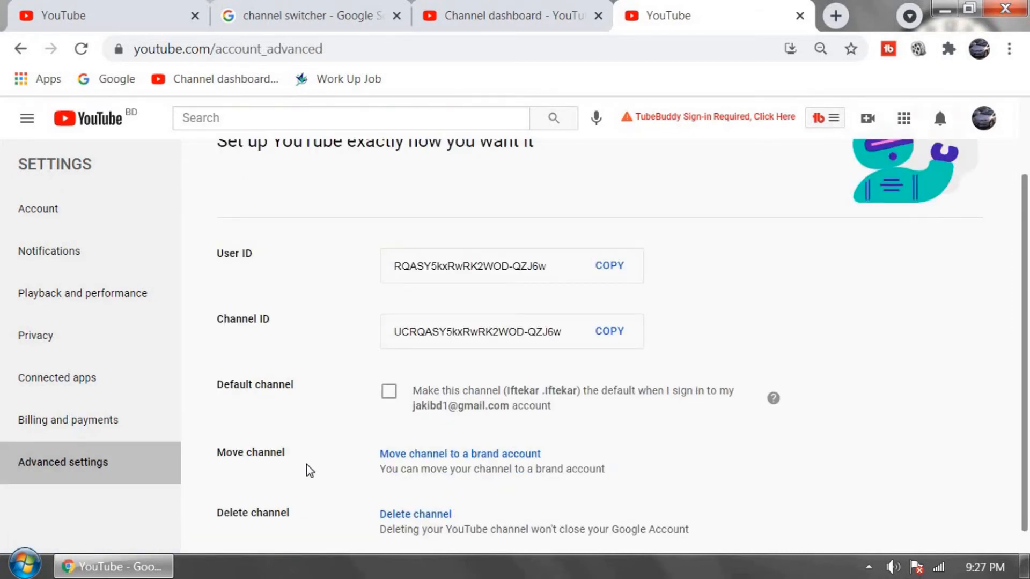
pyautogui.moveTo(230, 472)
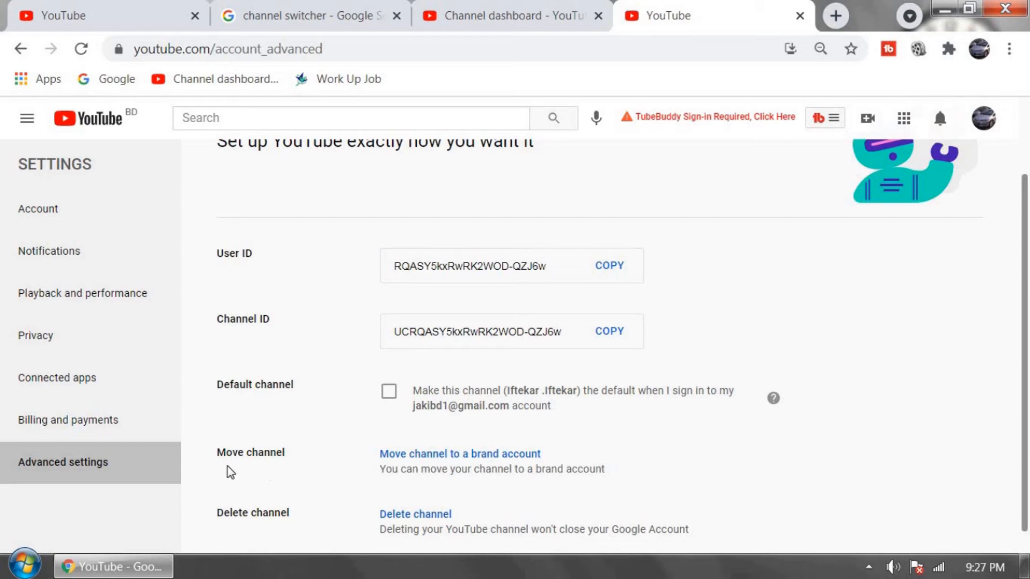
pyautogui.moveTo(298, 460)
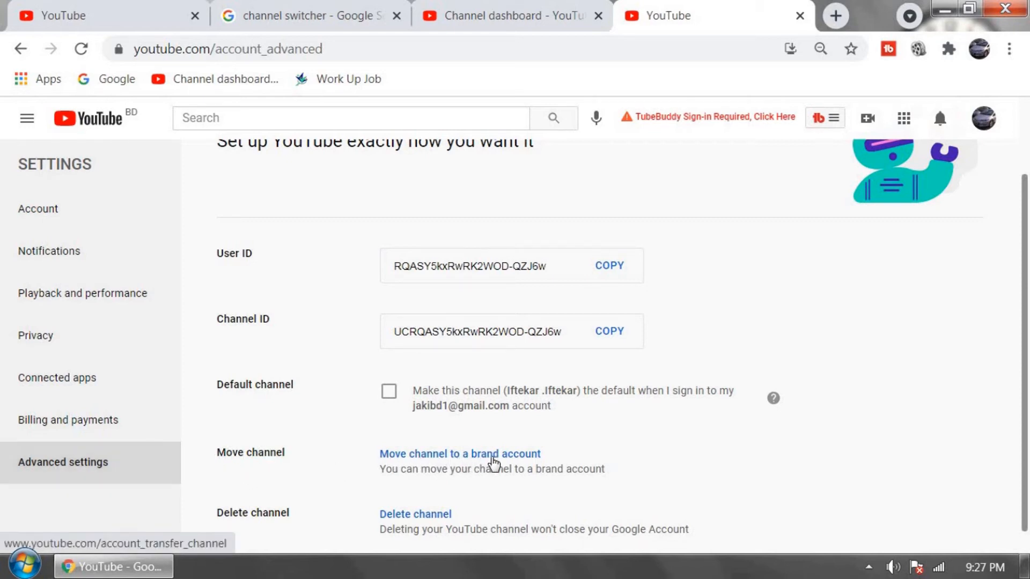
pyautogui.moveTo(445, 458)
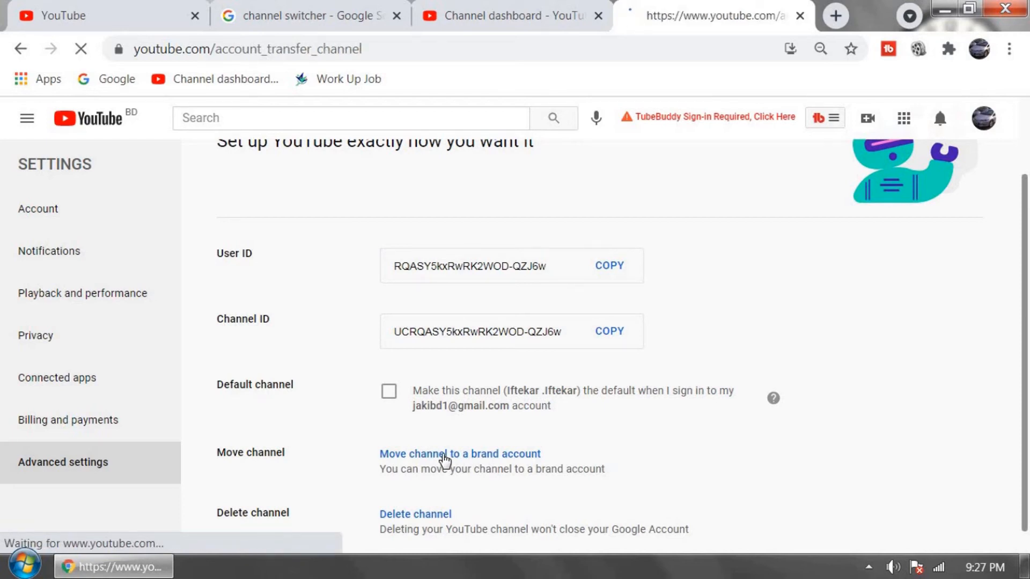
# Start the brand-account move, verify with the saved password, and reach the Brand Account list
pyautogui.click(460, 453)
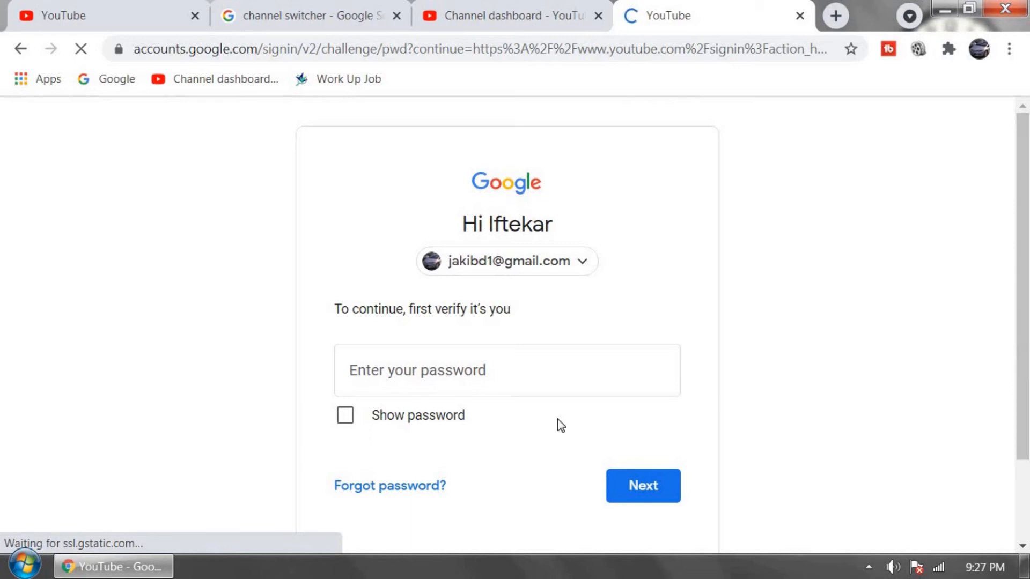
pyautogui.click(506, 370)
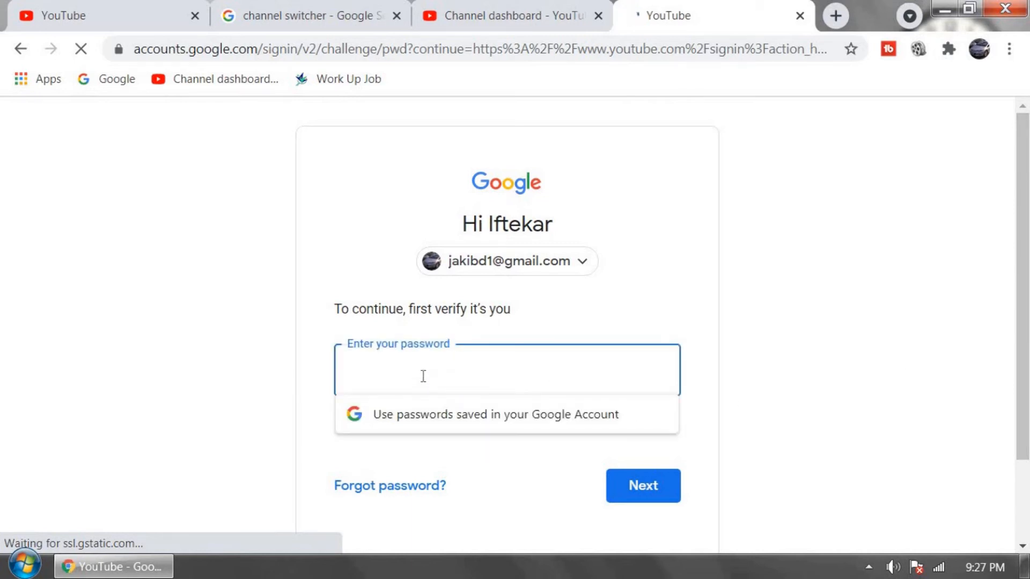
pyautogui.click(642, 485)
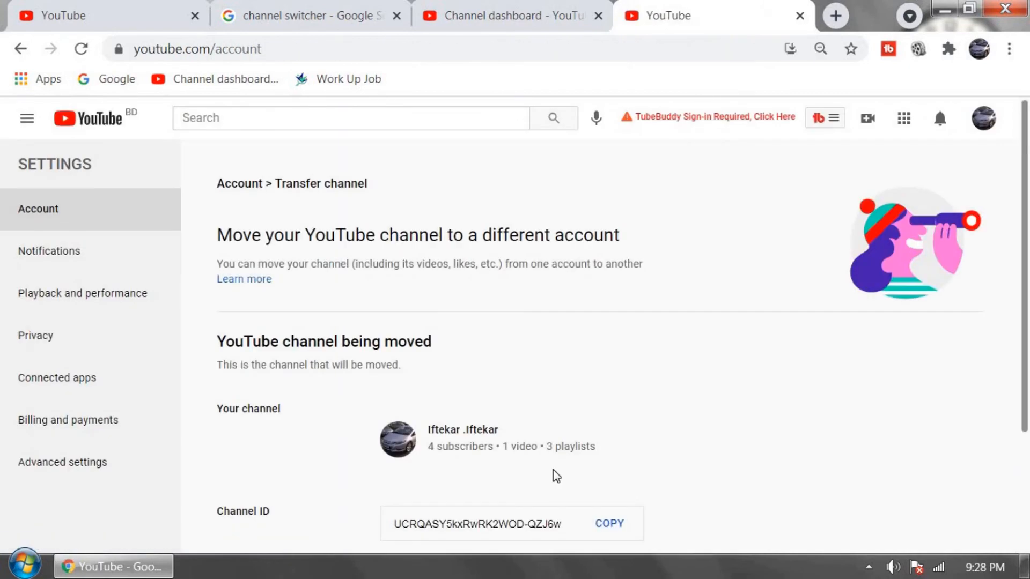
pyautogui.scroll(-3)
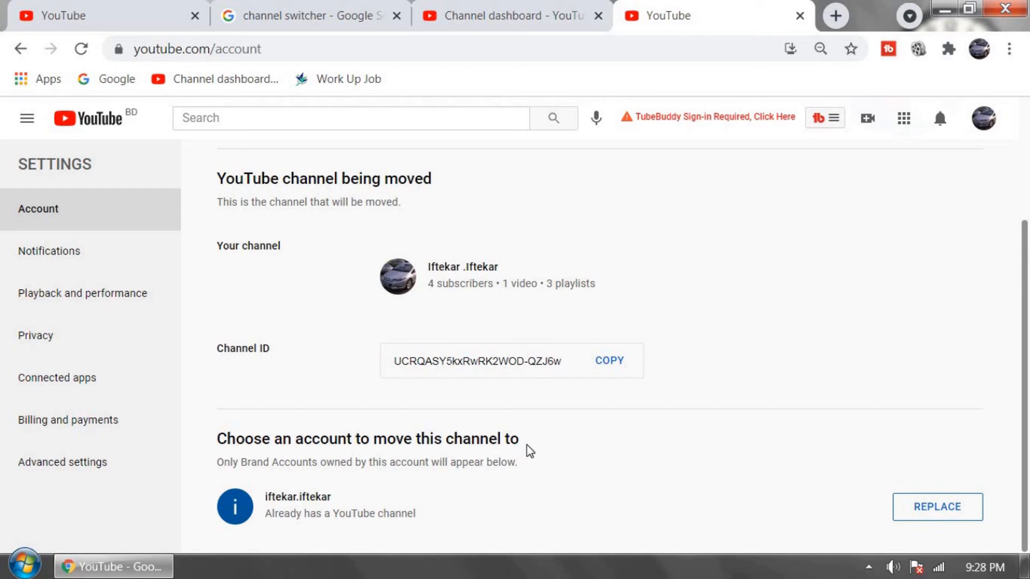
pyautogui.moveTo(983, 508)
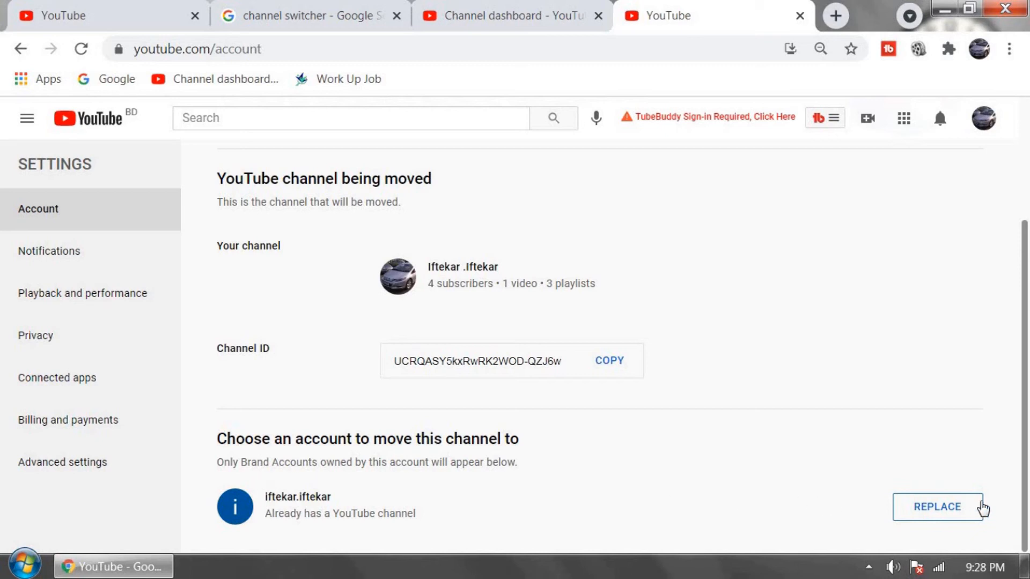
# Replace iftekar.iftekar's empty channel, acknowledge its deletion, and move the personal channel in
pyautogui.click(937, 506)
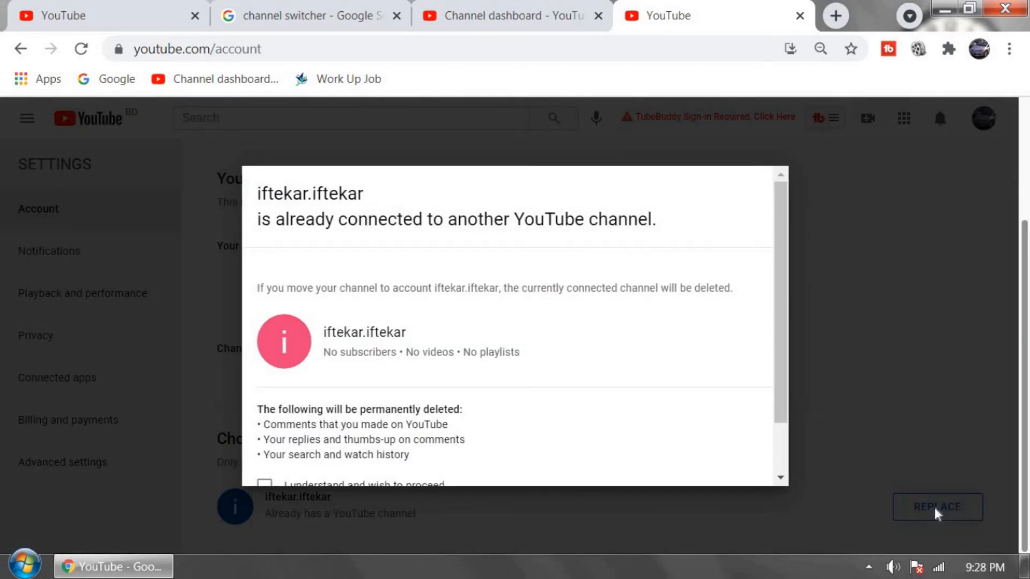
pyautogui.moveTo(457, 239)
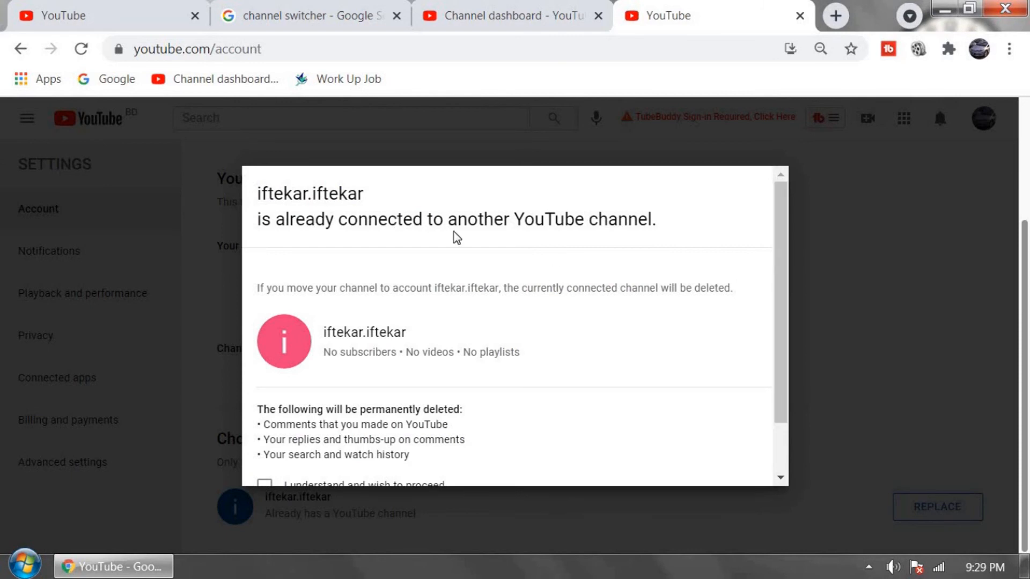
pyautogui.moveTo(732, 258)
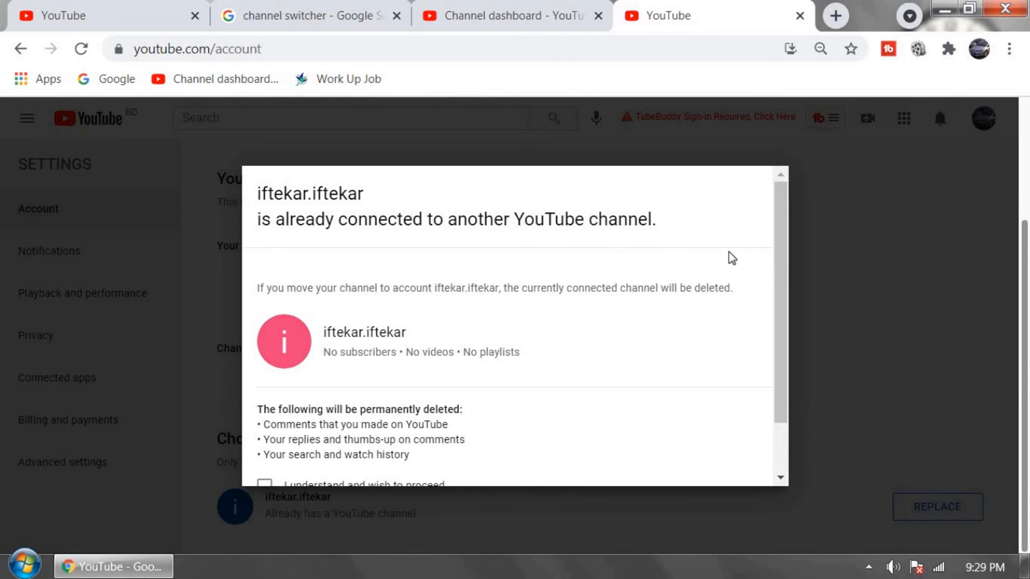
pyautogui.scroll(-3)
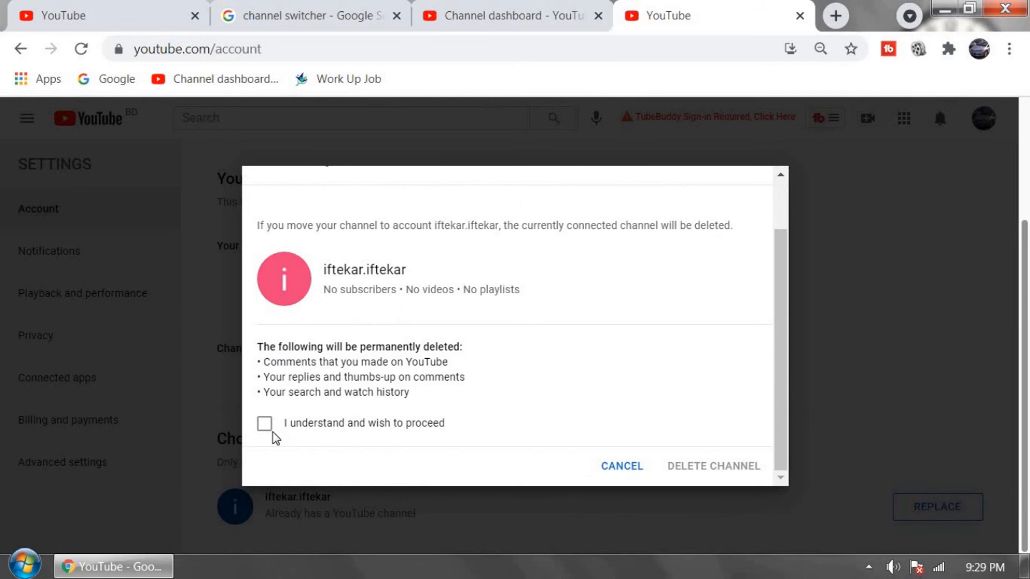
pyautogui.moveTo(265, 430)
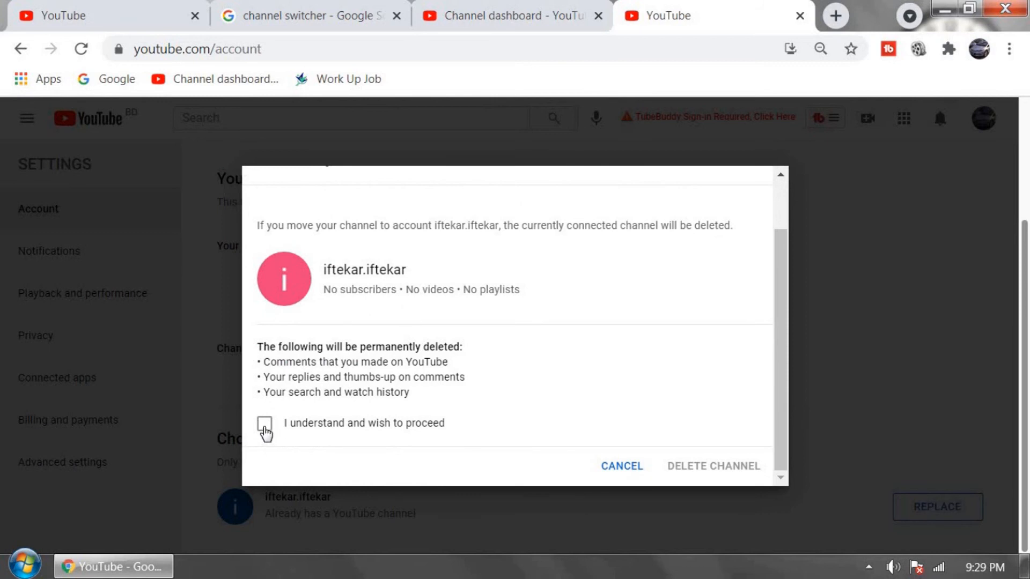
pyautogui.click(265, 424)
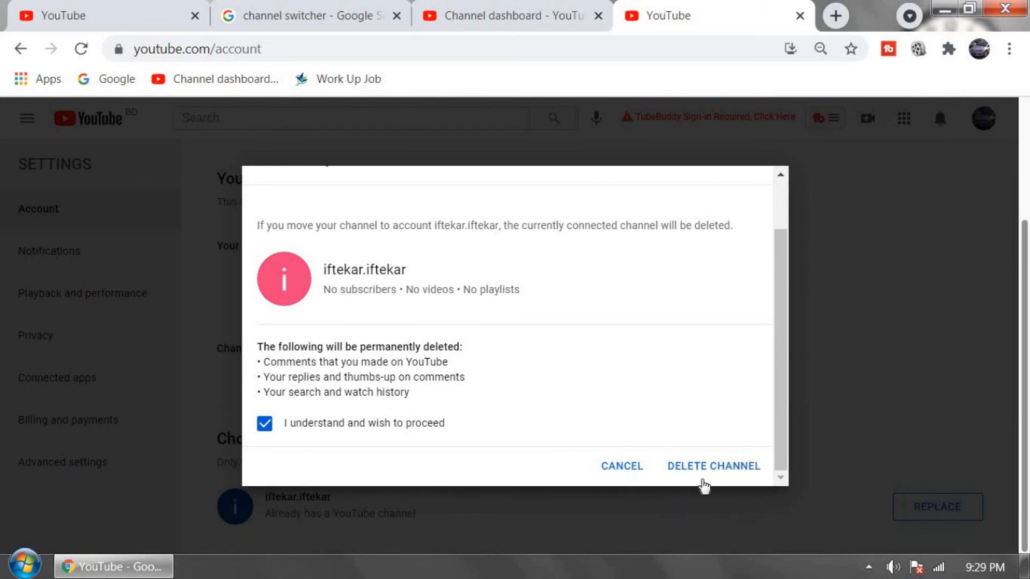
pyautogui.moveTo(703, 472)
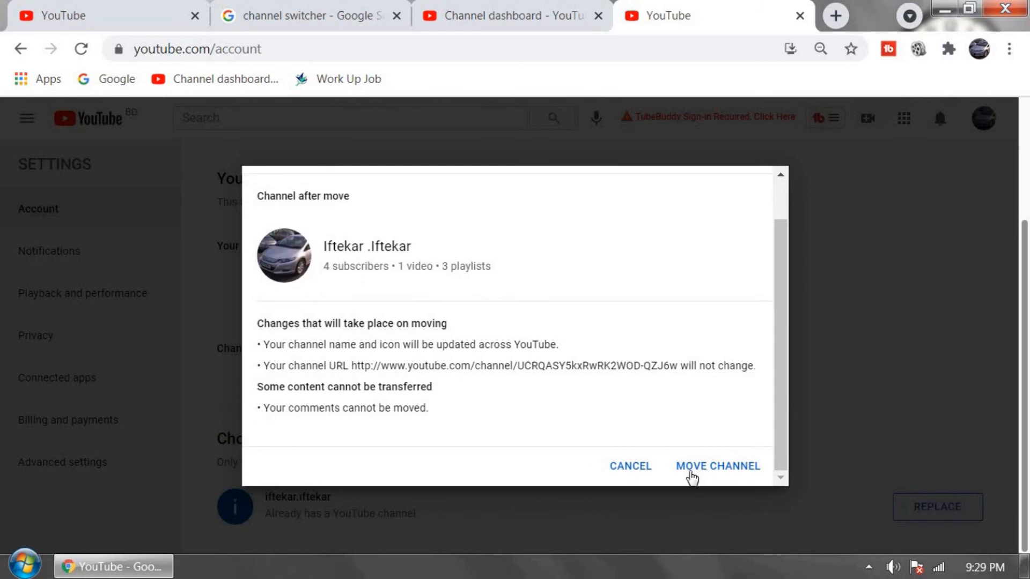
pyautogui.moveTo(703, 499)
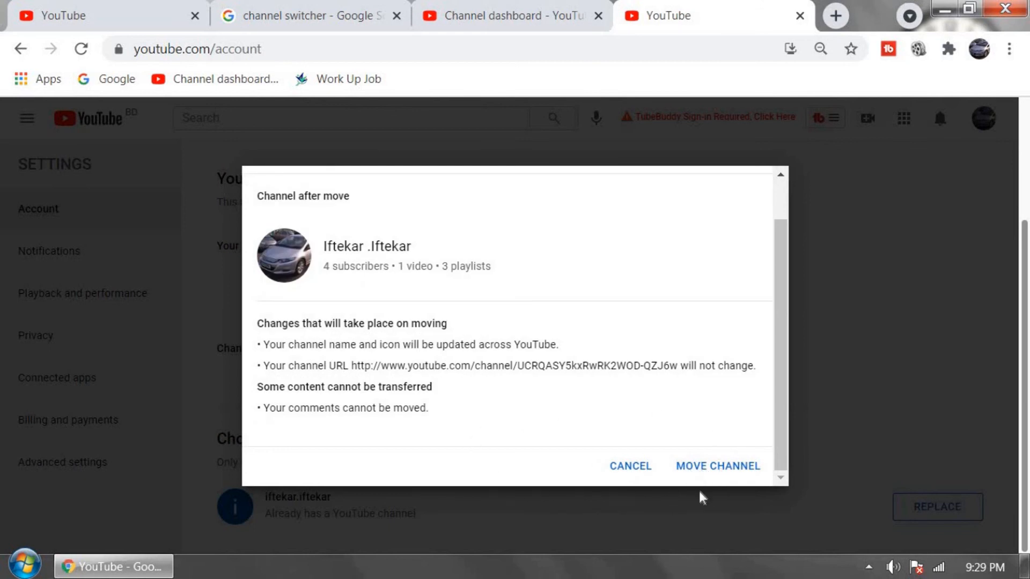
pyautogui.moveTo(716, 470)
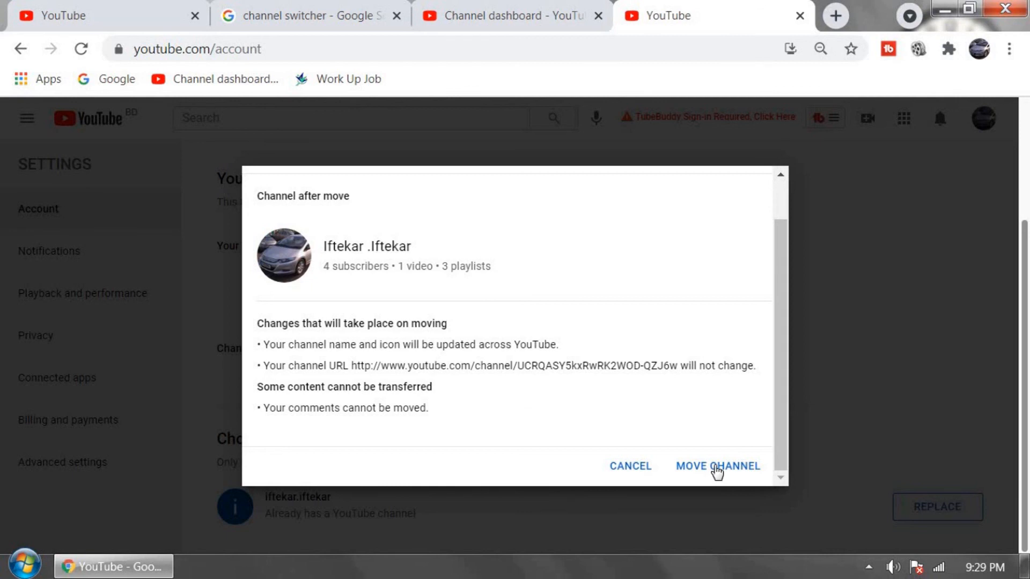
pyautogui.click(718, 466)
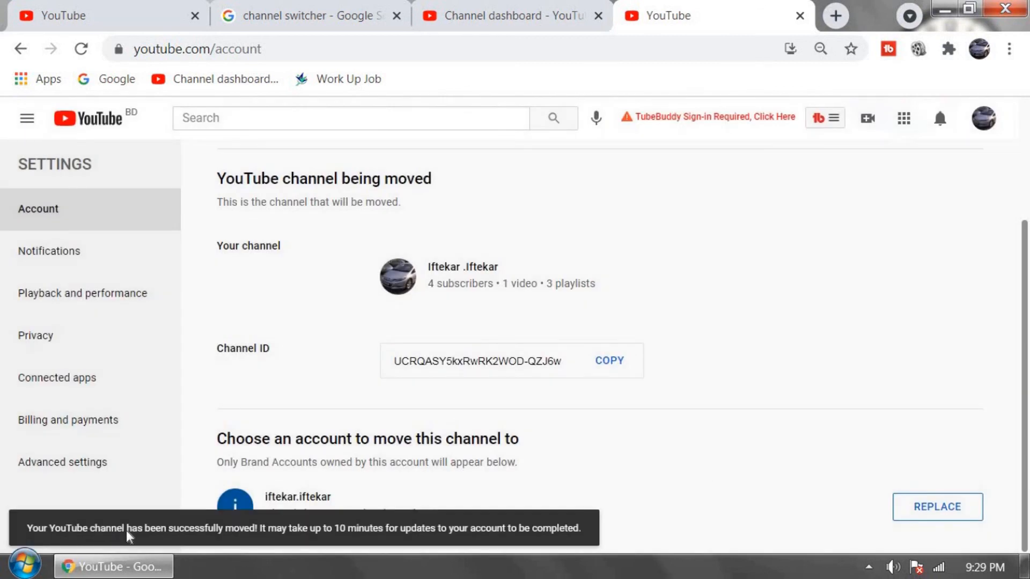
pyautogui.moveTo(276, 542)
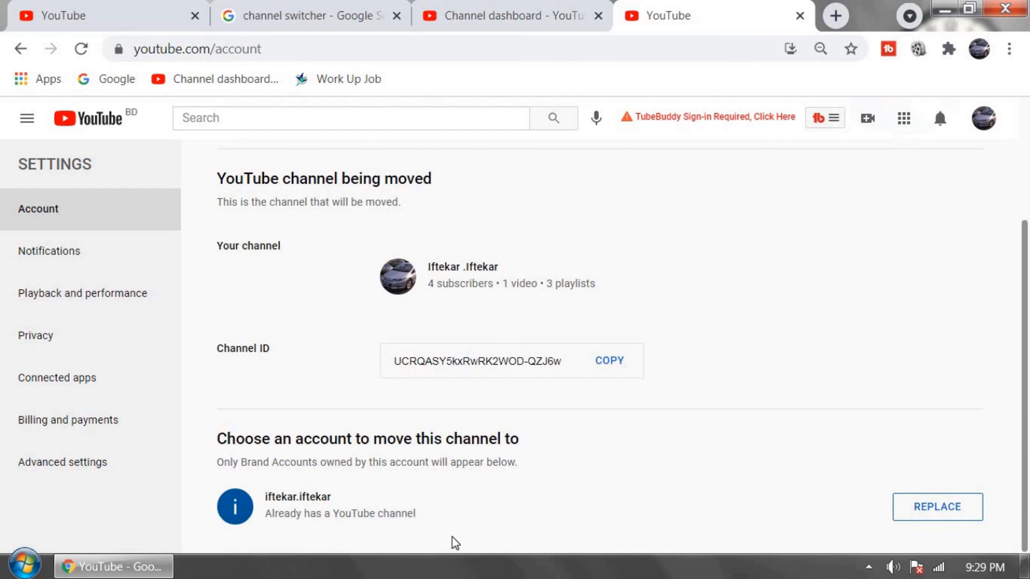
pyautogui.moveTo(522, 496)
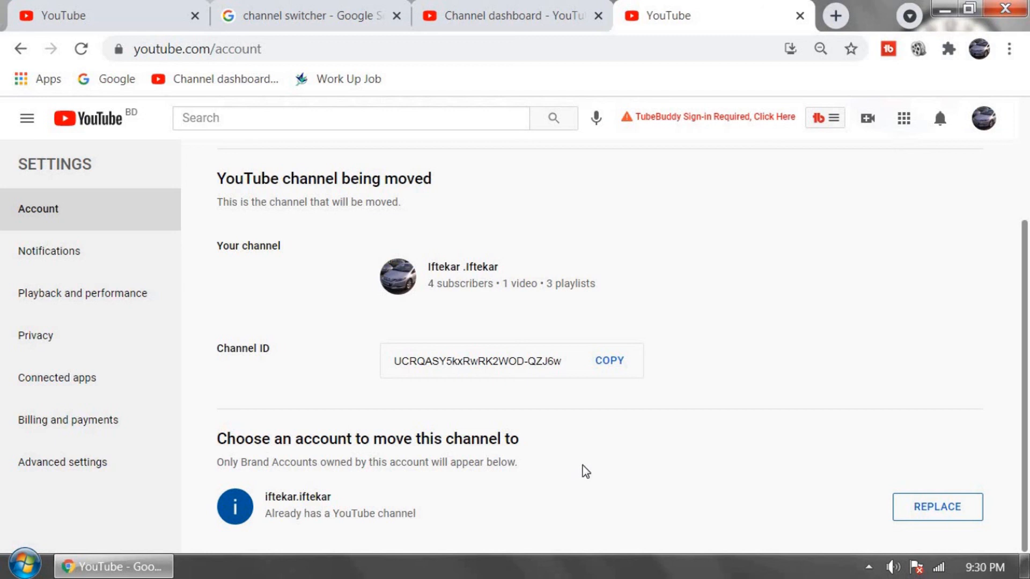
pyautogui.moveTo(551, 442)
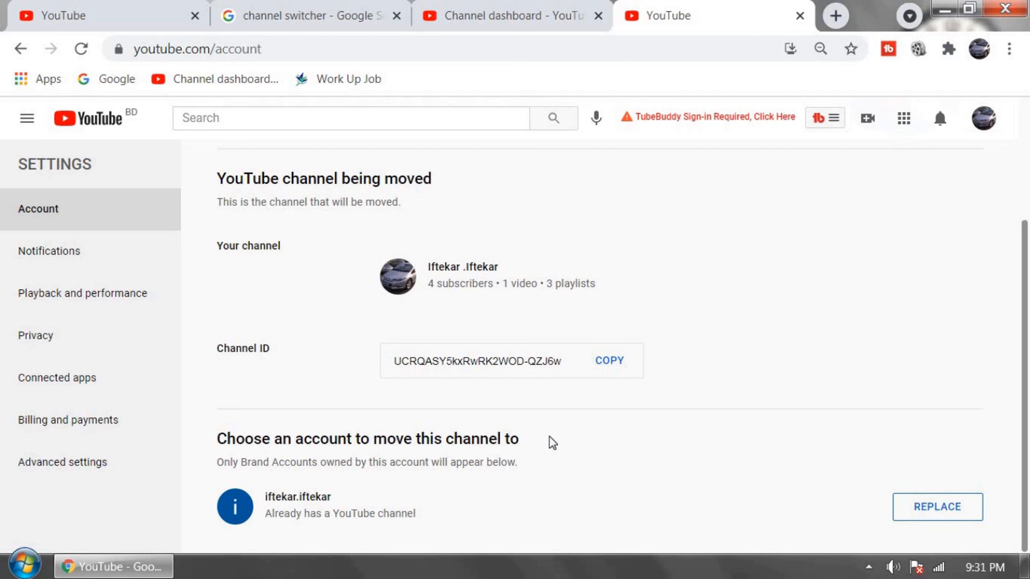